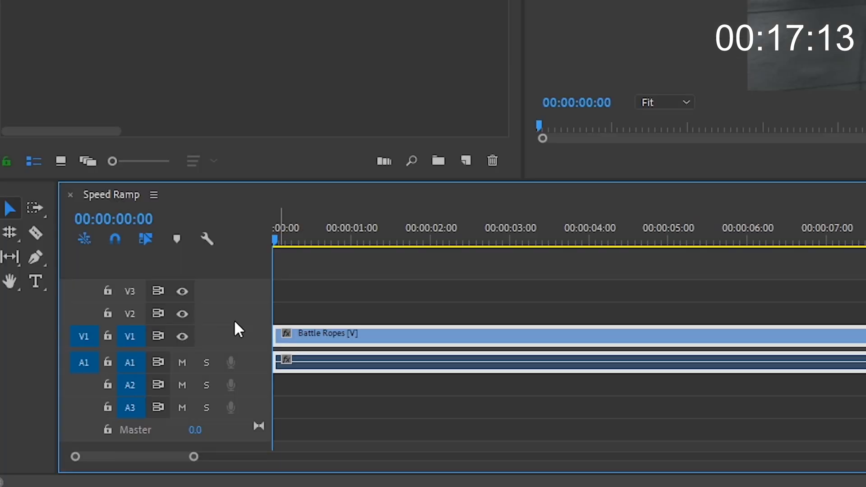
mouse_move(232, 281)
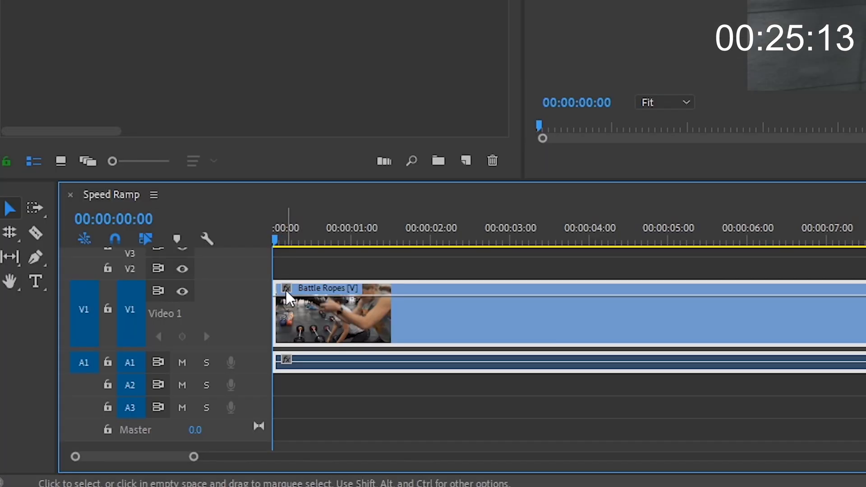
- Enable Time Remapping > Speed on the Battle Ropes clip's fx badge
right_click(287, 299)
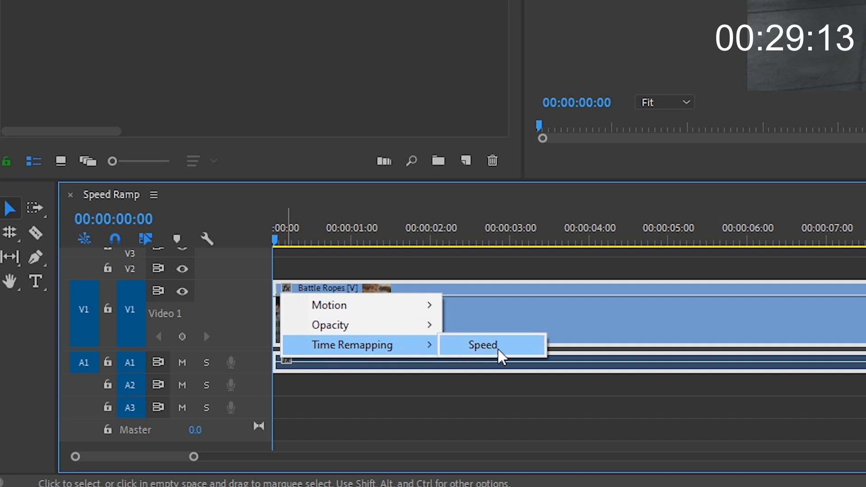
click(482, 345)
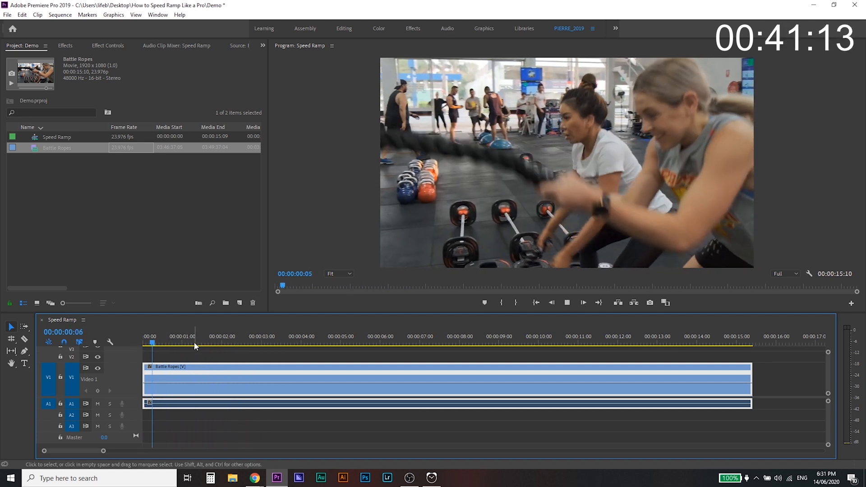
- Place speed keyframes on the Battle Ropes speed line near 7 s and 11.5 s
click(353, 335)
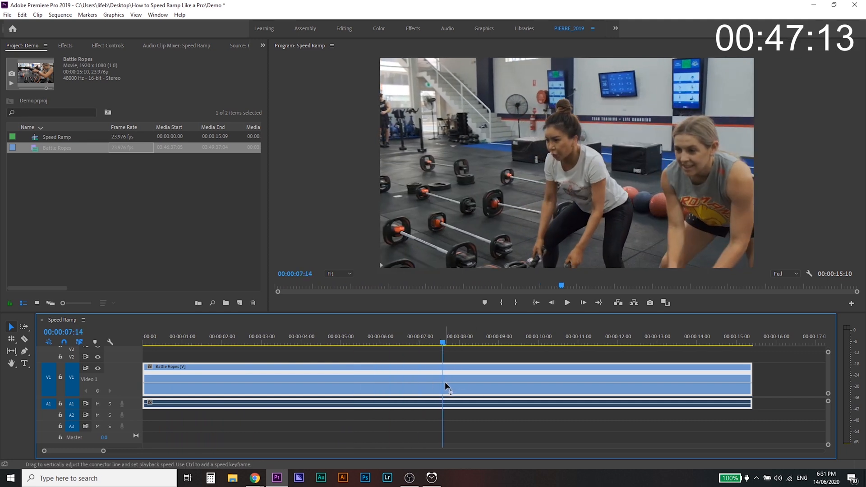
mouse_move(446, 382)
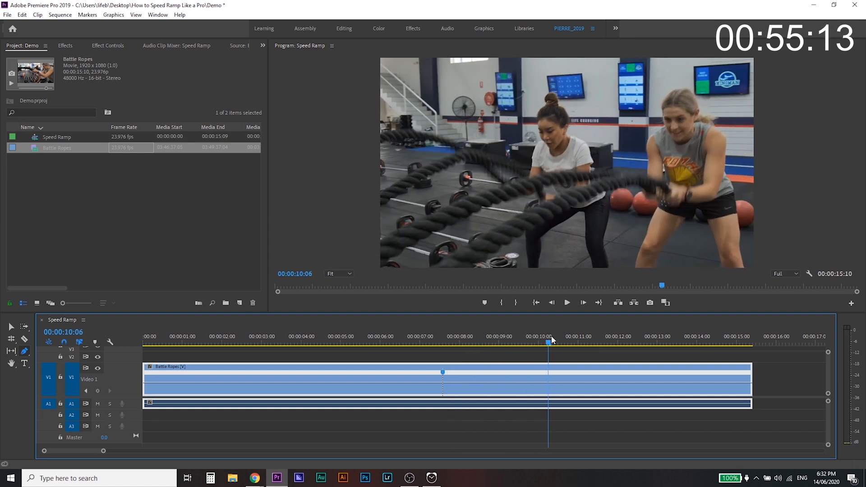
click(606, 341)
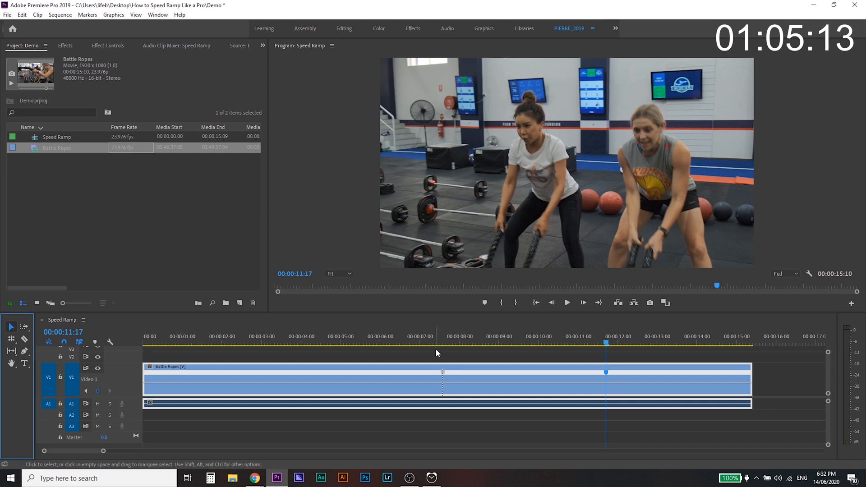
- Raise the speed band outside the keyframes so the clip ends near 6.5 seconds
click(422, 336)
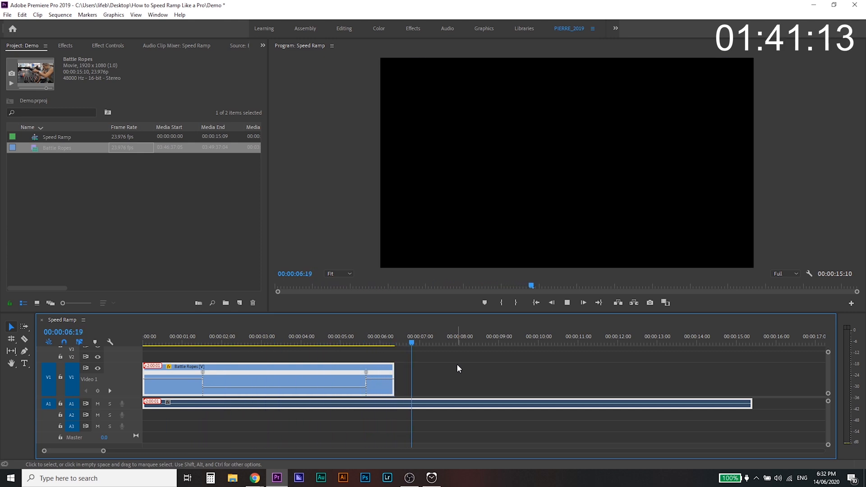
- Spread the first speed keyframe apart into a gradual ramp and begin easing it
click(196, 343)
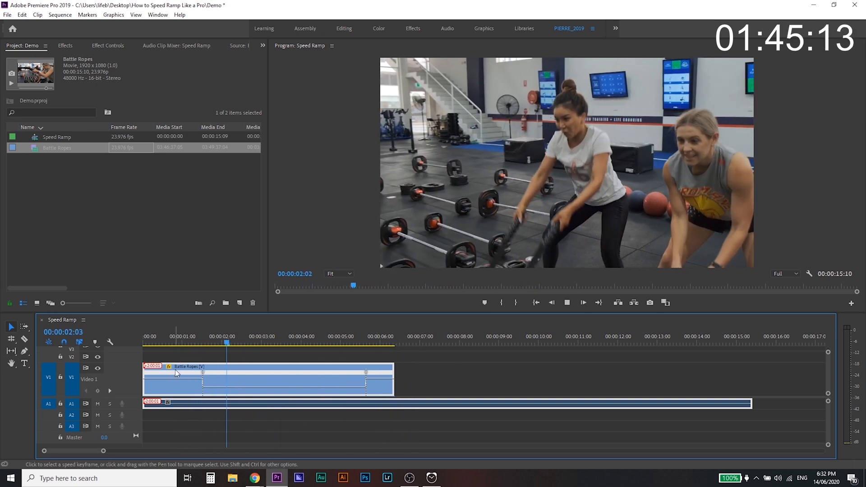
click(218, 343)
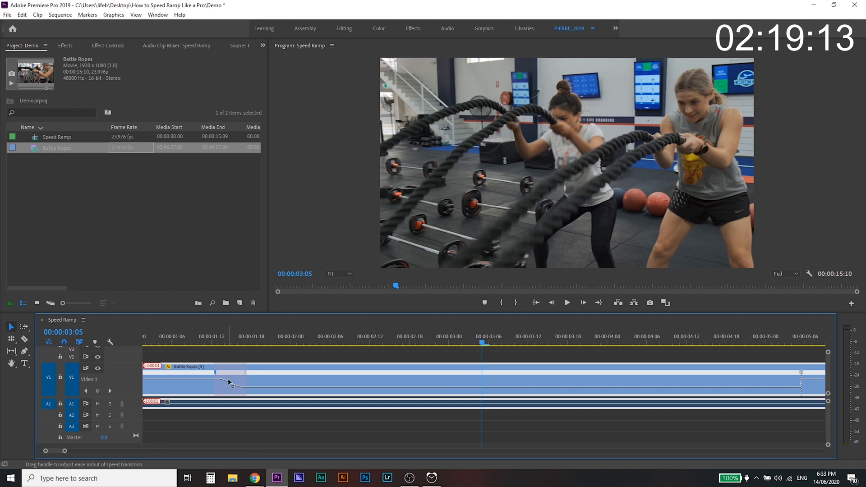
- Shape the first ramp's Bezier handle into a smooth eased curve
click(238, 343)
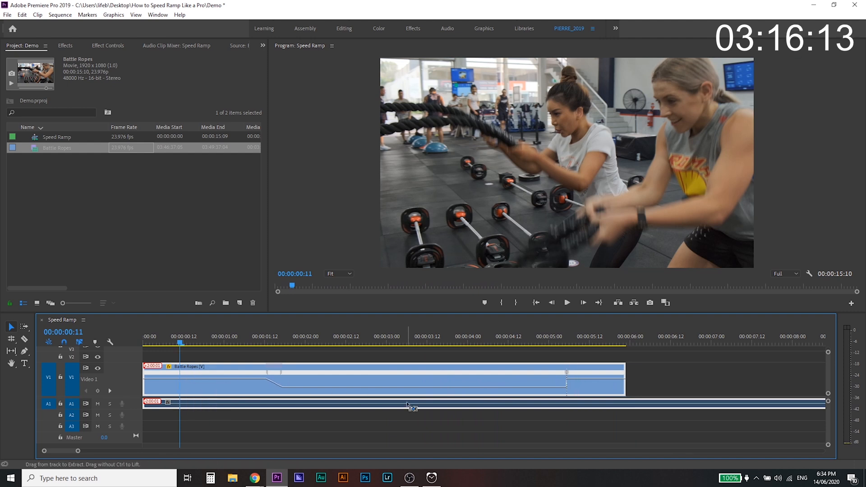
- Undo the speed changes so the video again matches its full-length audio
click(415, 402)
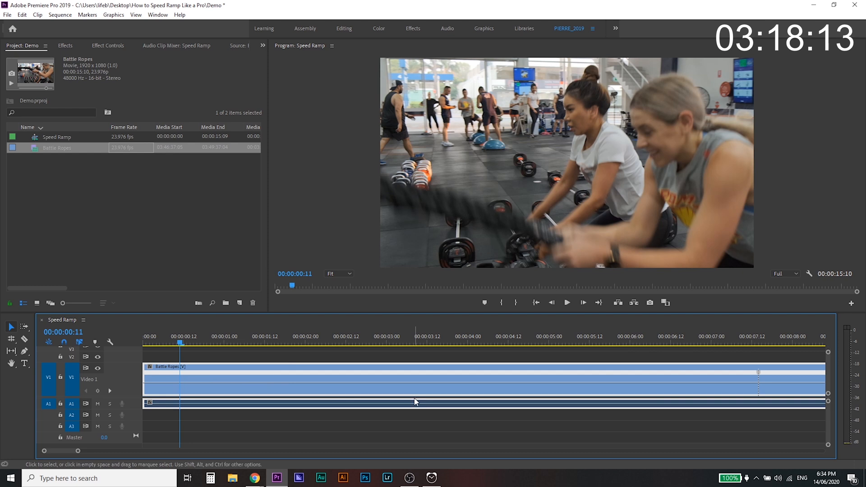